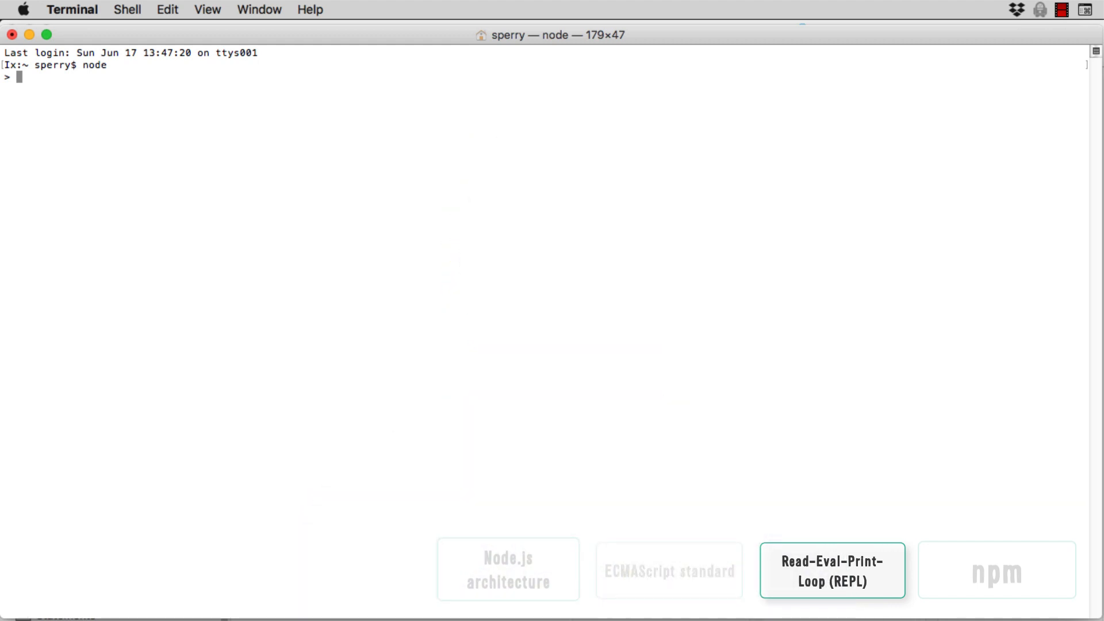
pyautogui.write('.he')
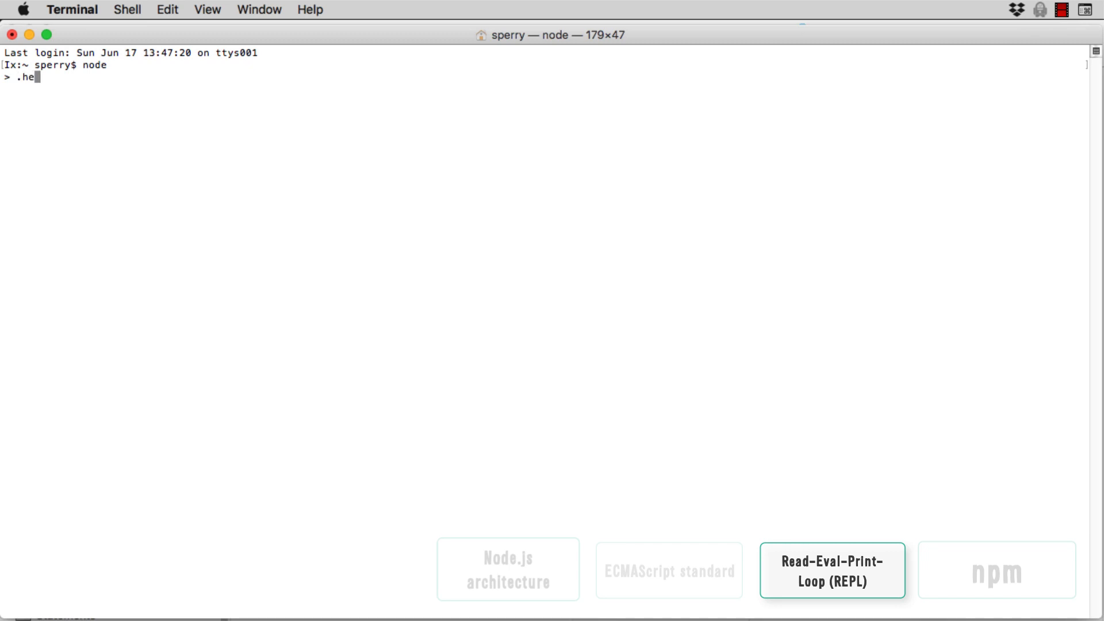